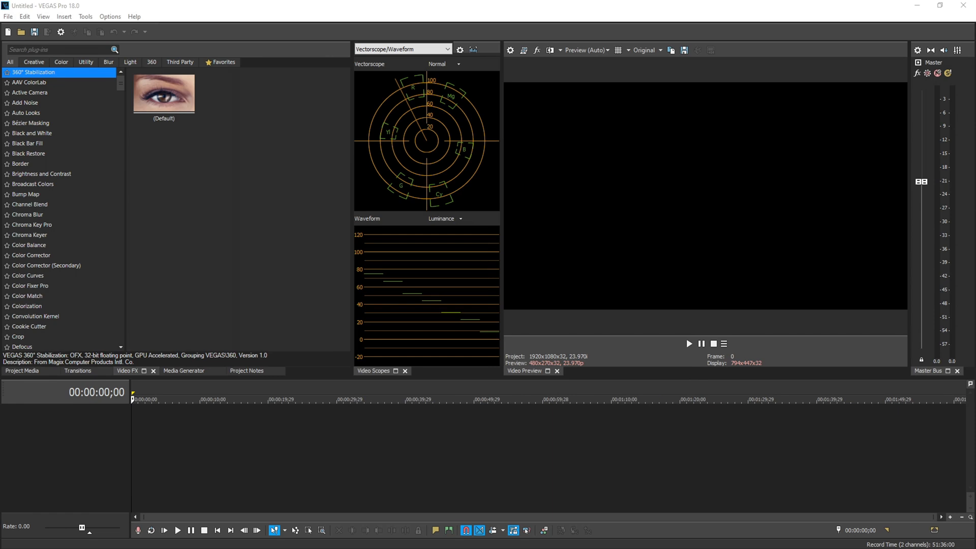
mouse_move(902, 254)
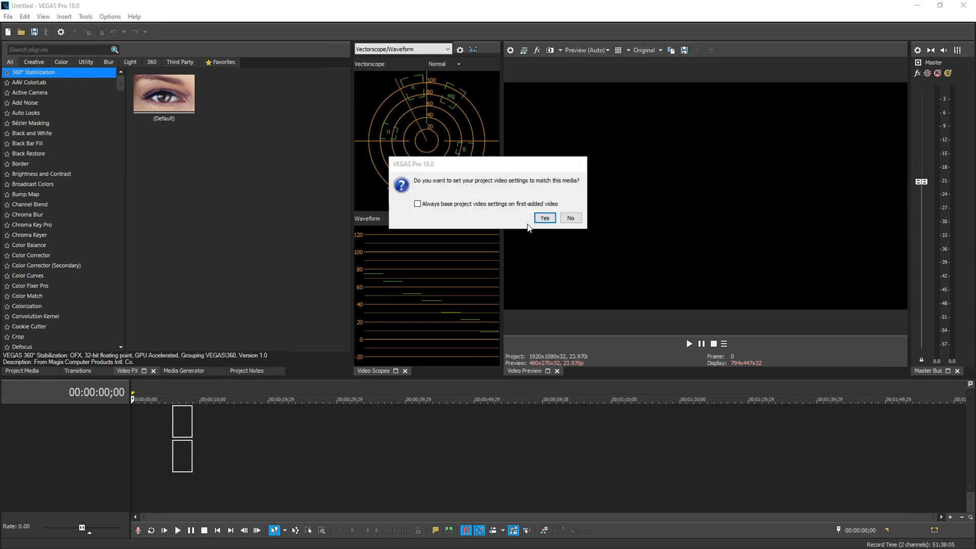
Step: Match the project to the clip's 4096x2160 video settings and preview the clip briefly
left_click(543, 217)
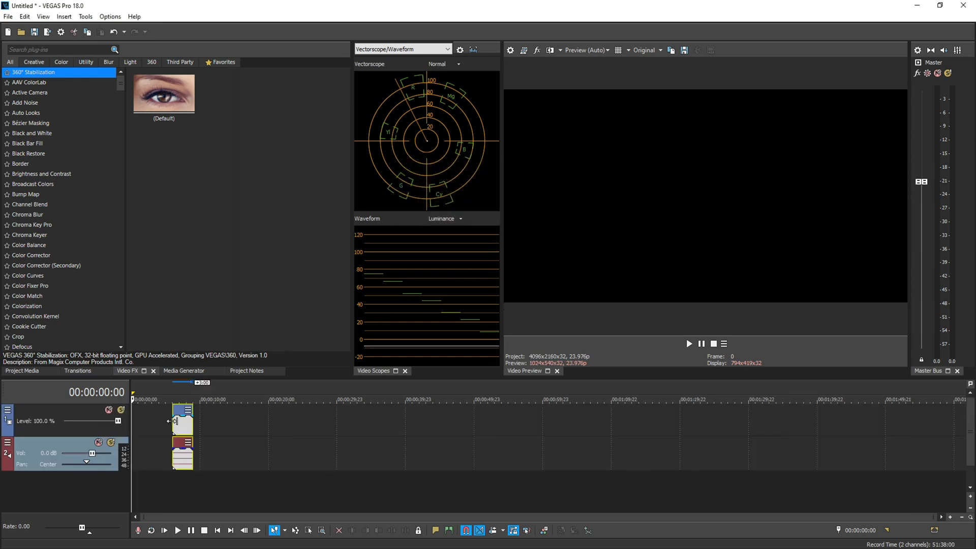
left_click(177, 529)
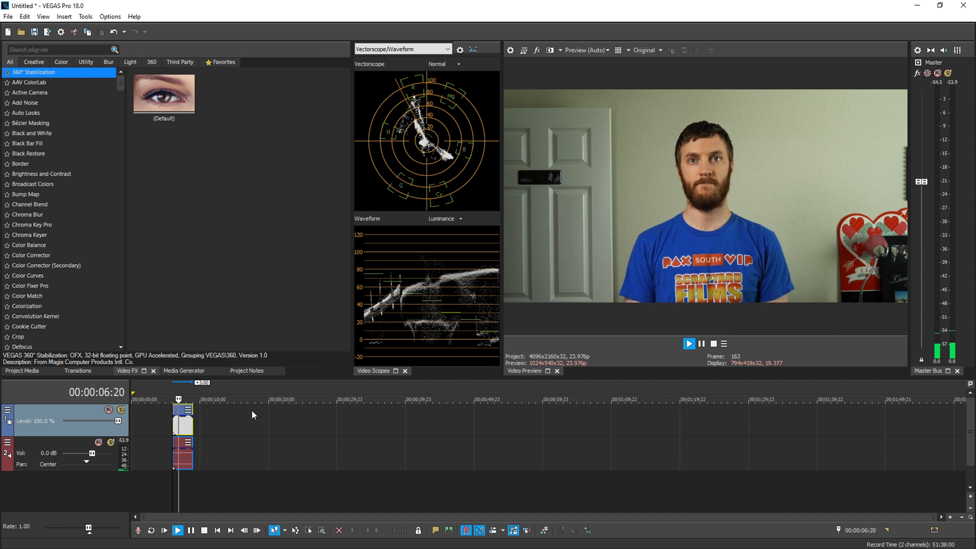
left_click(688, 343)
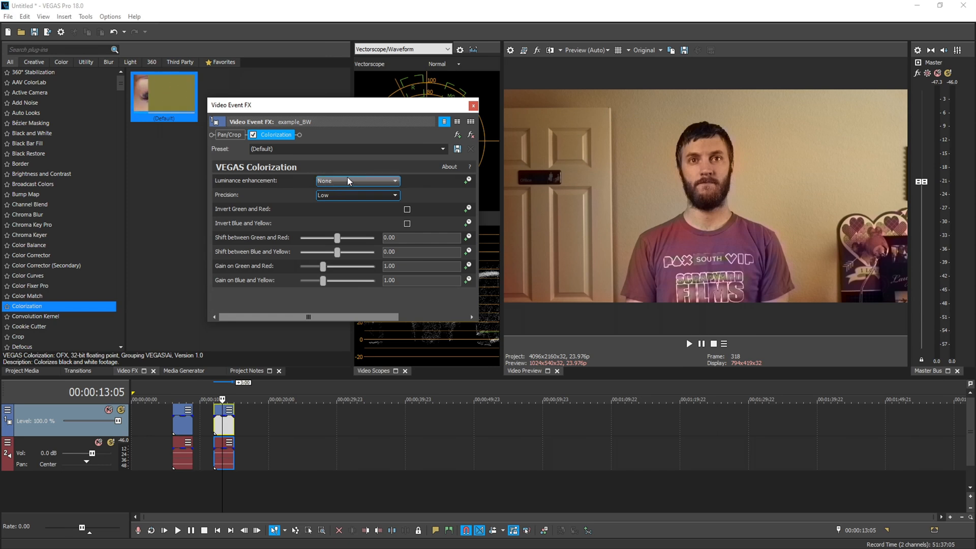
Step: Show the Luminance enhancement choices in the Colorization effect
left_click(357, 181)
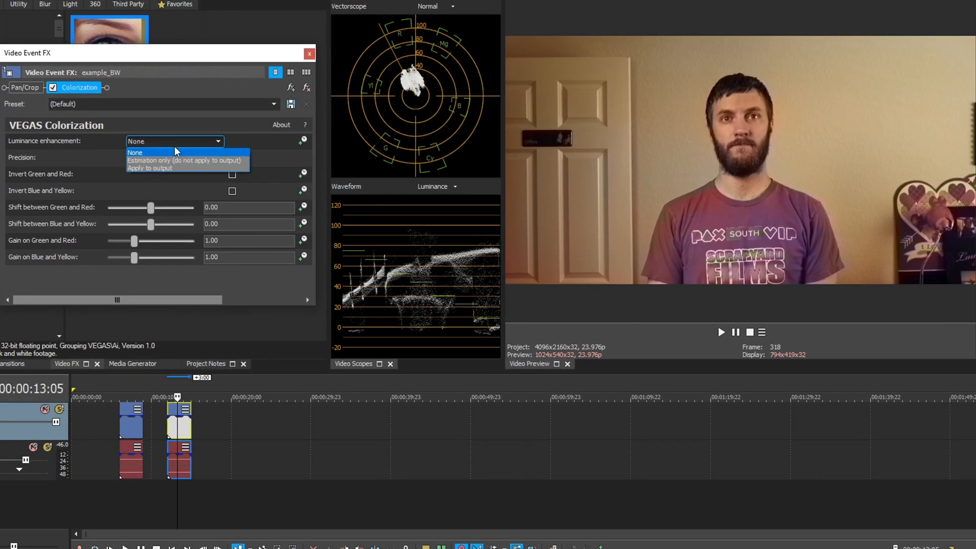
Step: Set Luminance enhancement to Apply to output instead of Estimate only
left_click(185, 160)
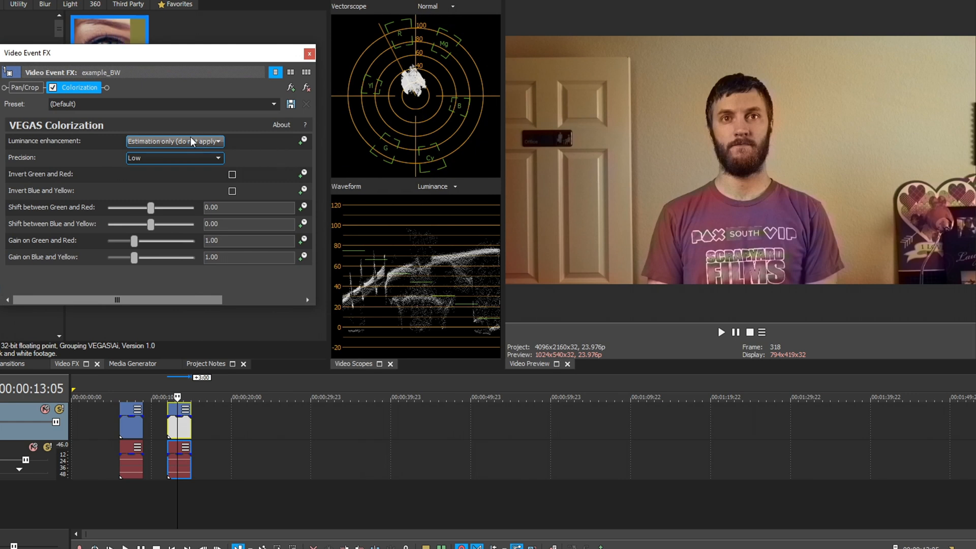
left_click(174, 142)
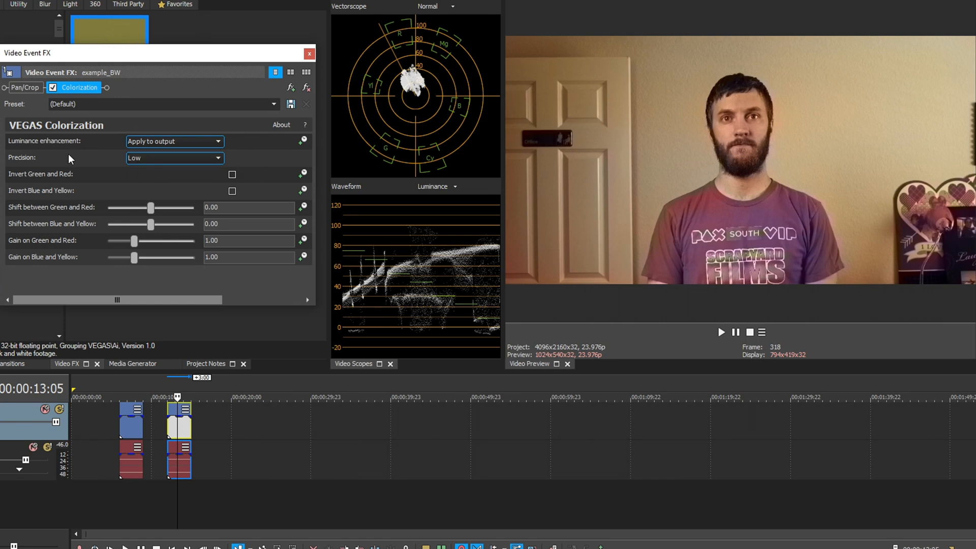
Step: Try Medium and input-size precision, then settle the Colorization precision on High
left_click(174, 158)
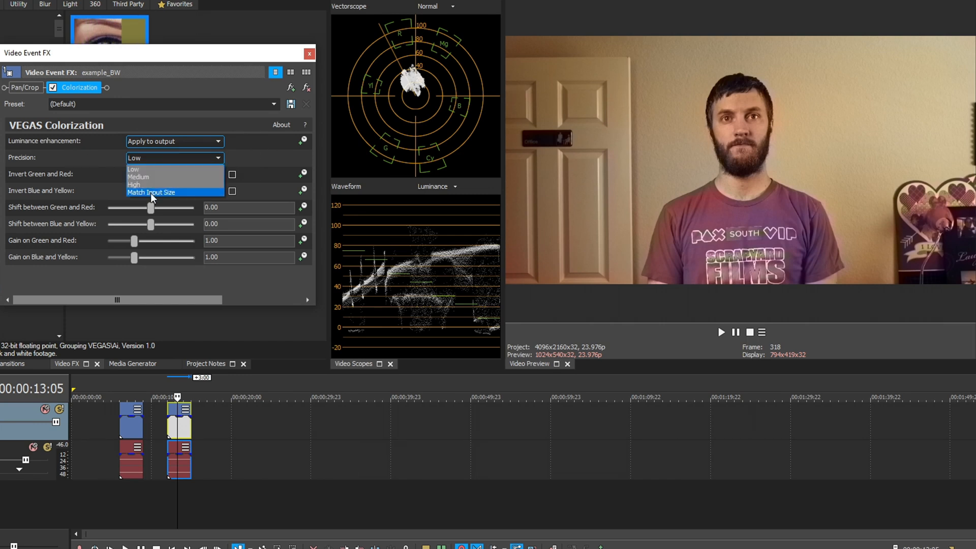
mouse_move(153, 170)
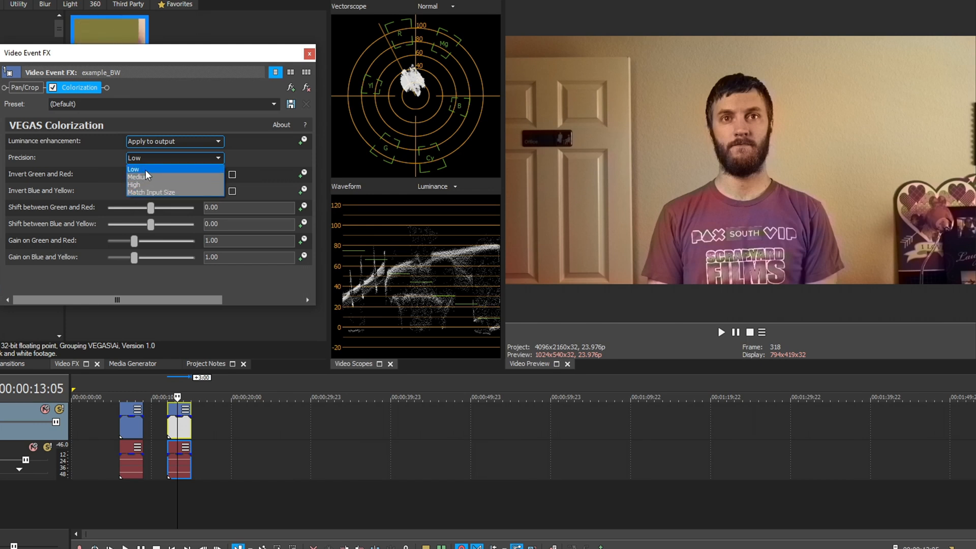
left_click(138, 177)
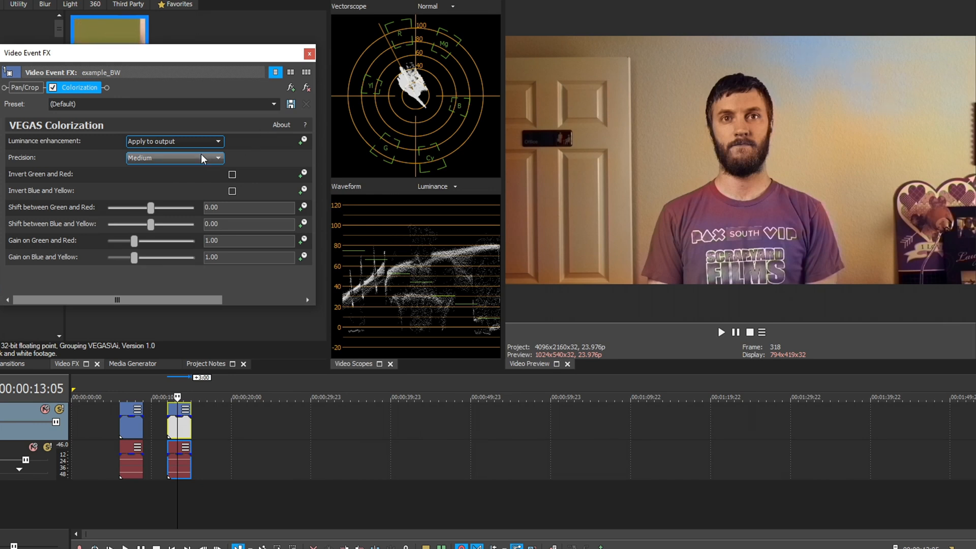
left_click(173, 157)
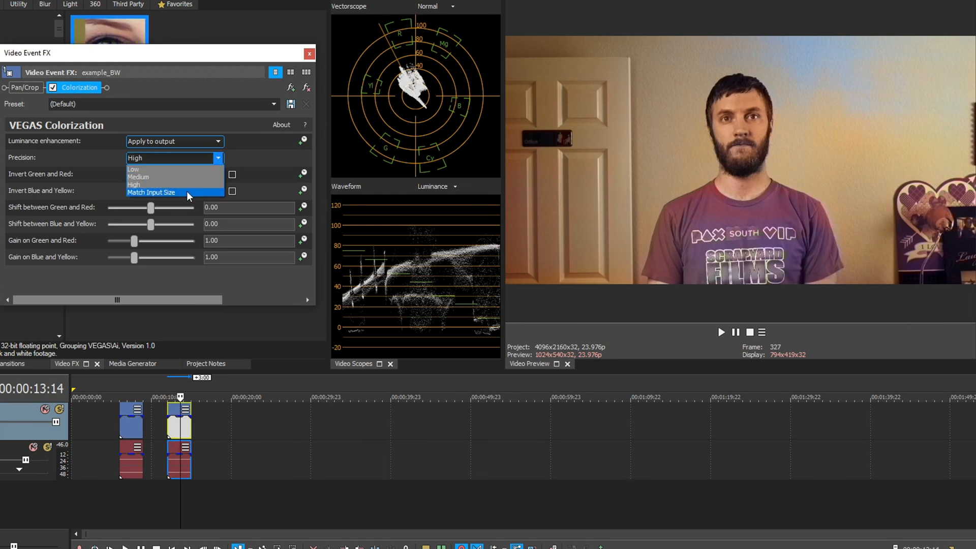
left_click(151, 192)
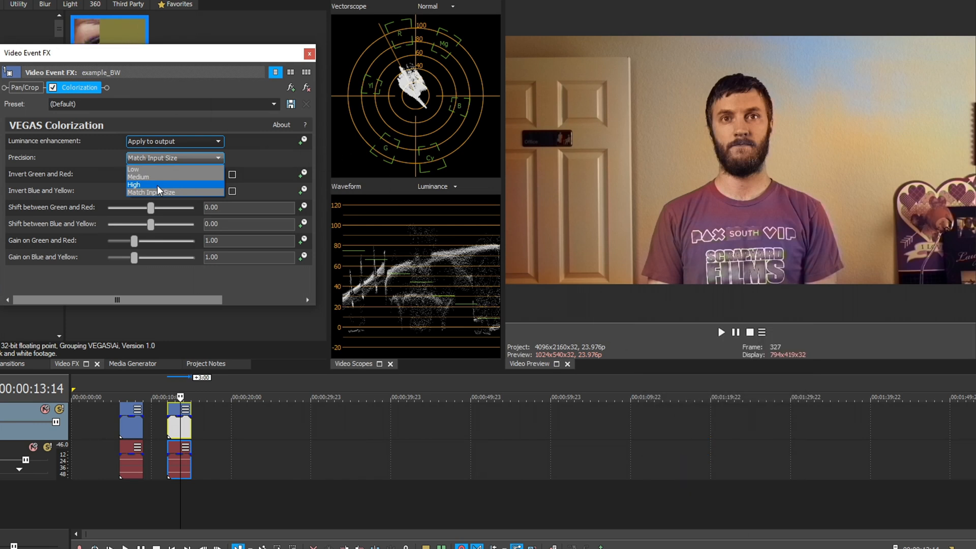
left_click(135, 184)
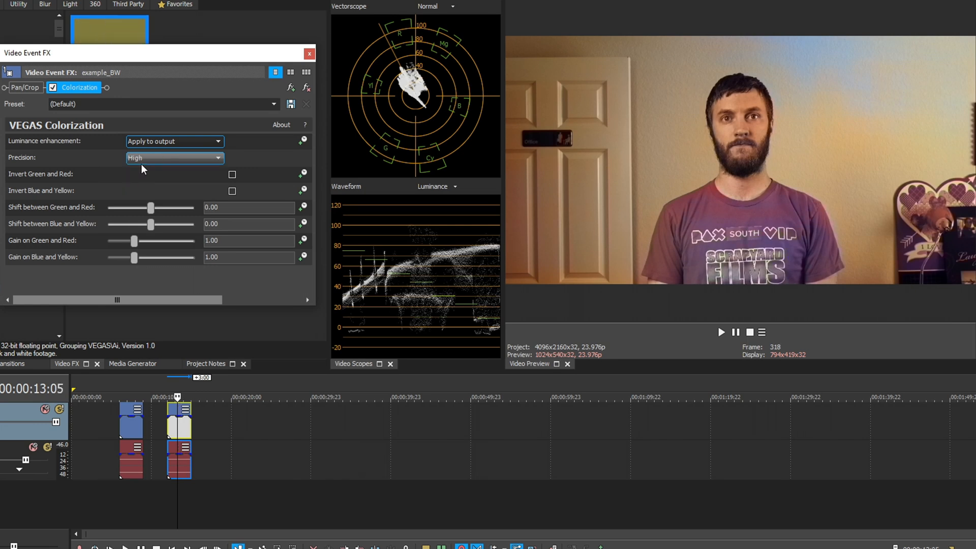
mouse_move(232, 175)
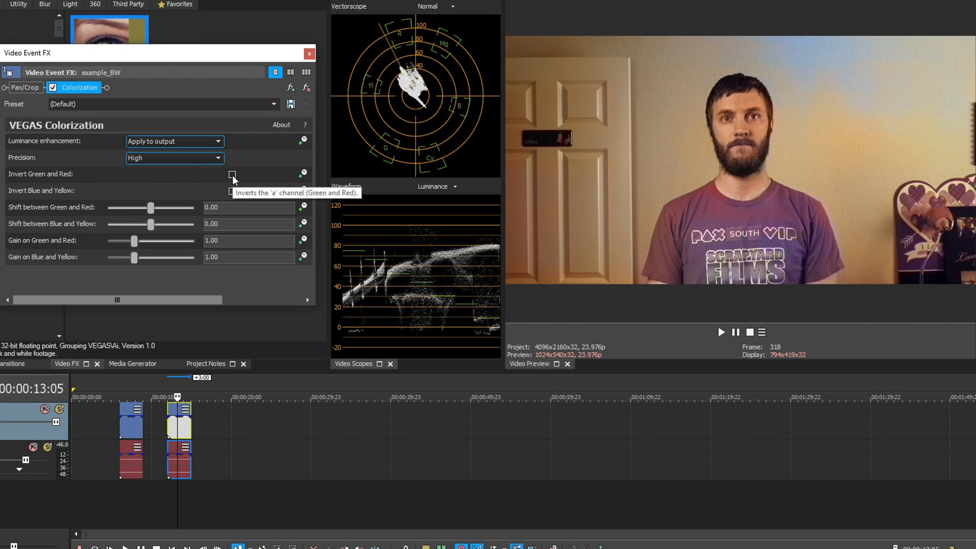
left_click(232, 174)
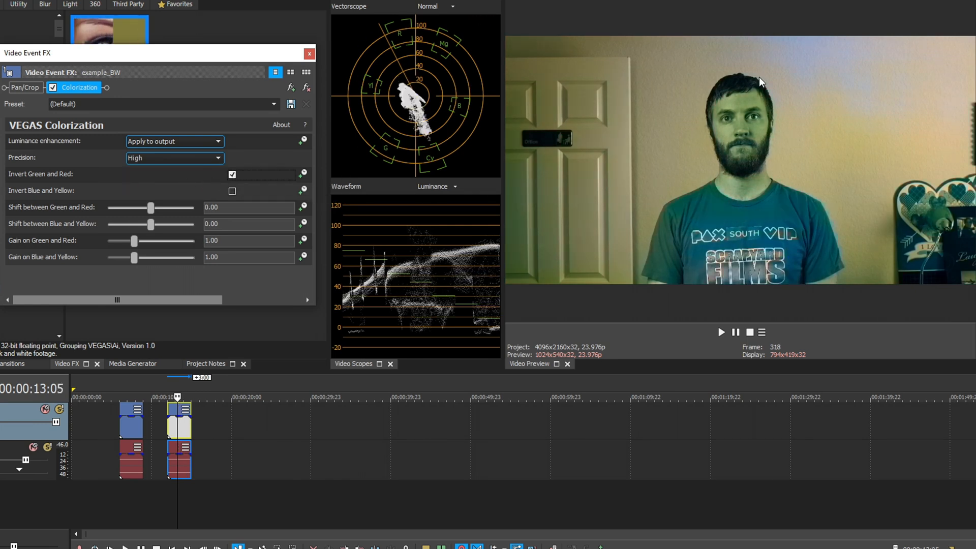
left_click(231, 174)
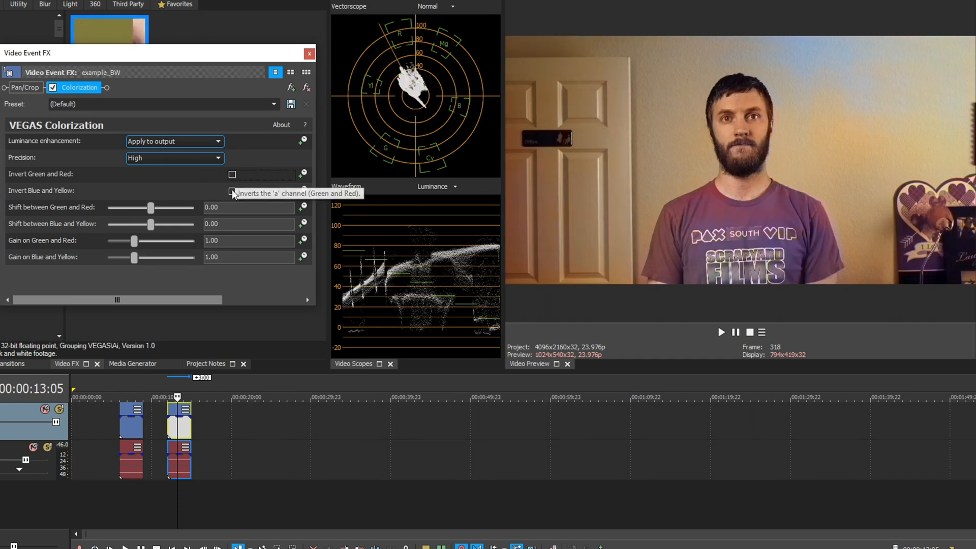
left_click(232, 191)
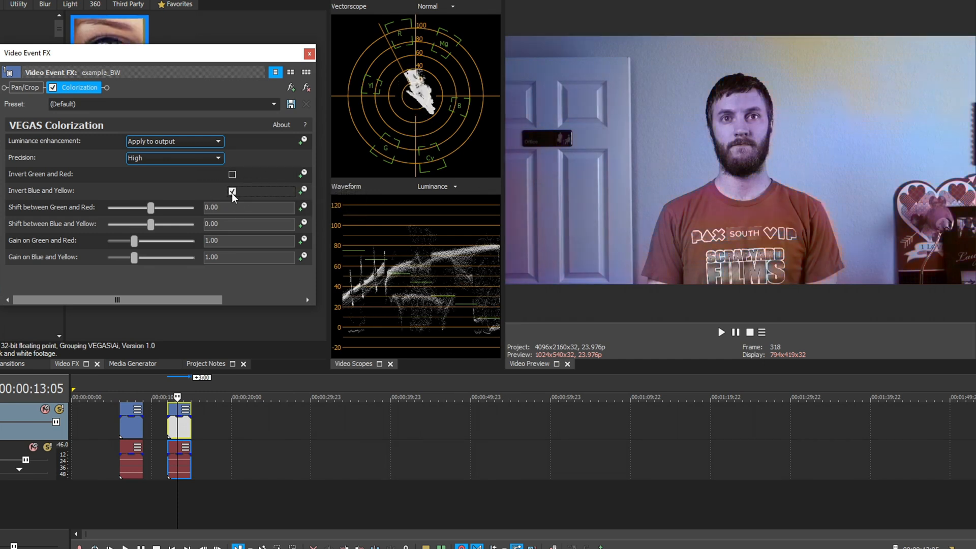
left_click(231, 191)
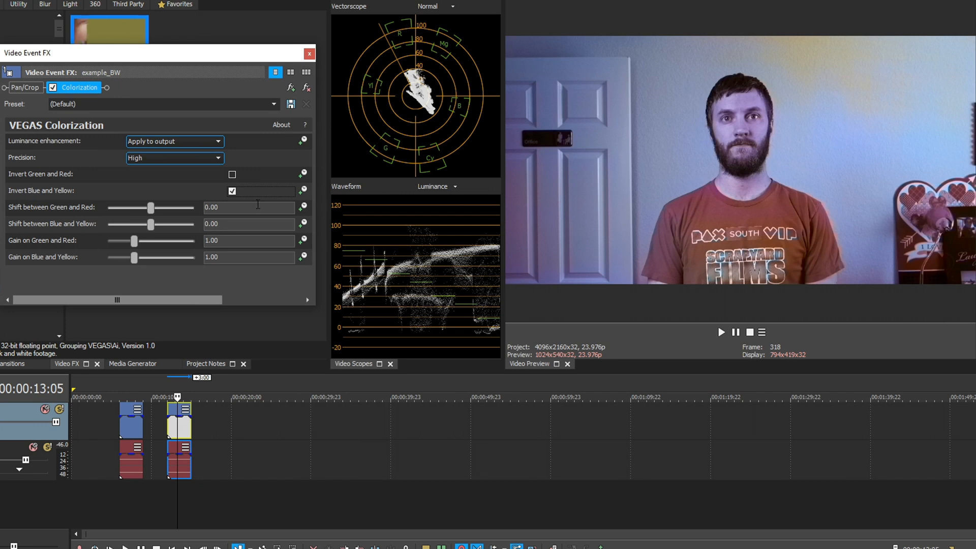
left_click(232, 191)
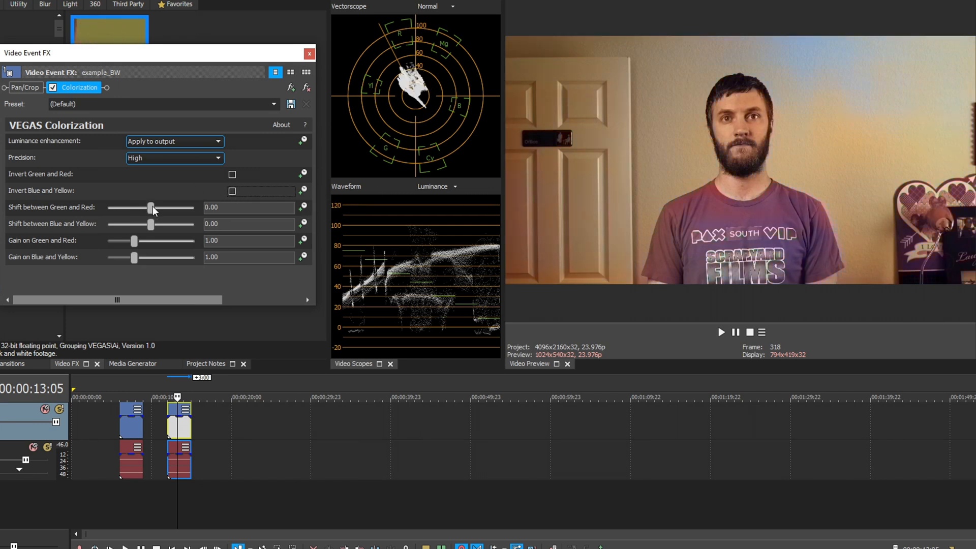
Step: Pull both the green–red and blue–yellow colour shifts down to -0.14 for cooler tones
left_click_drag(149, 207, 177, 208)
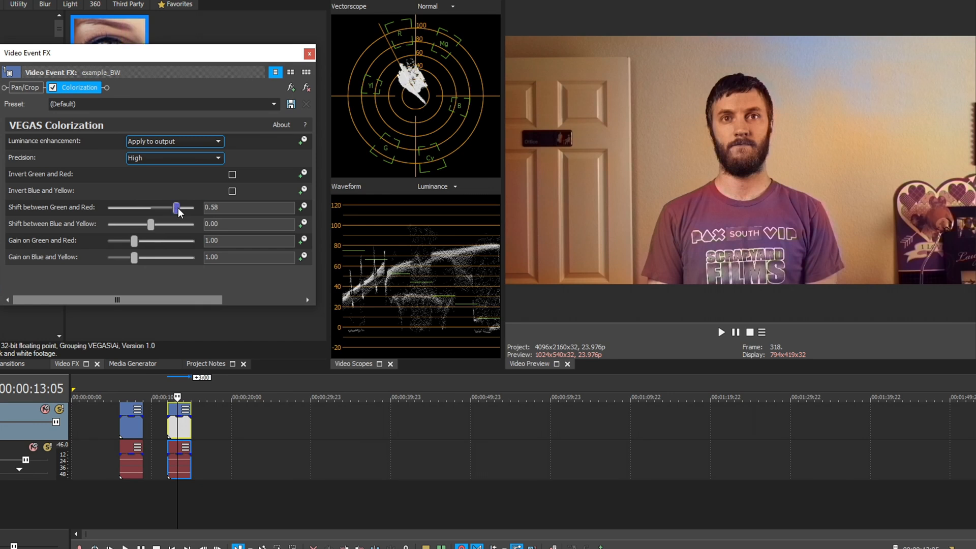
left_click_drag(176, 207, 161, 208)
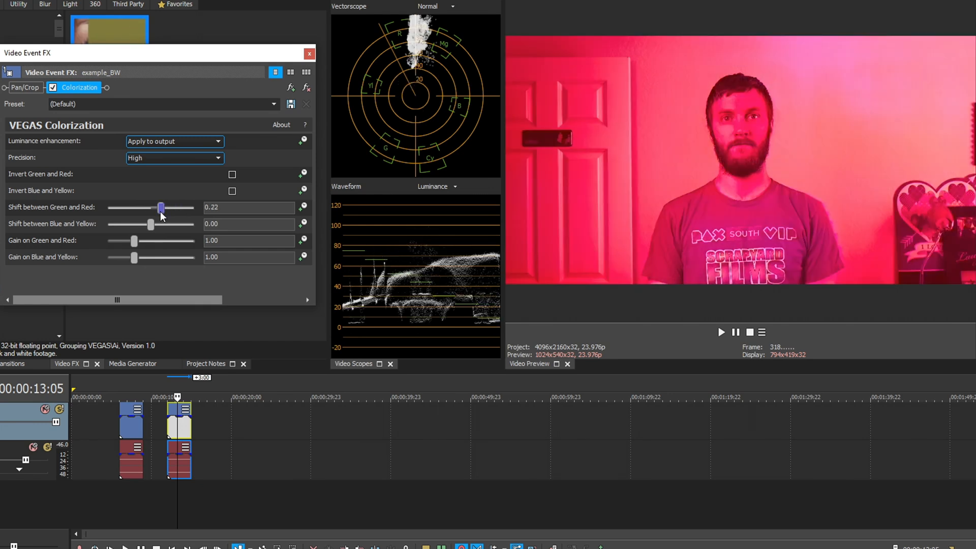
left_click_drag(160, 207, 147, 208)
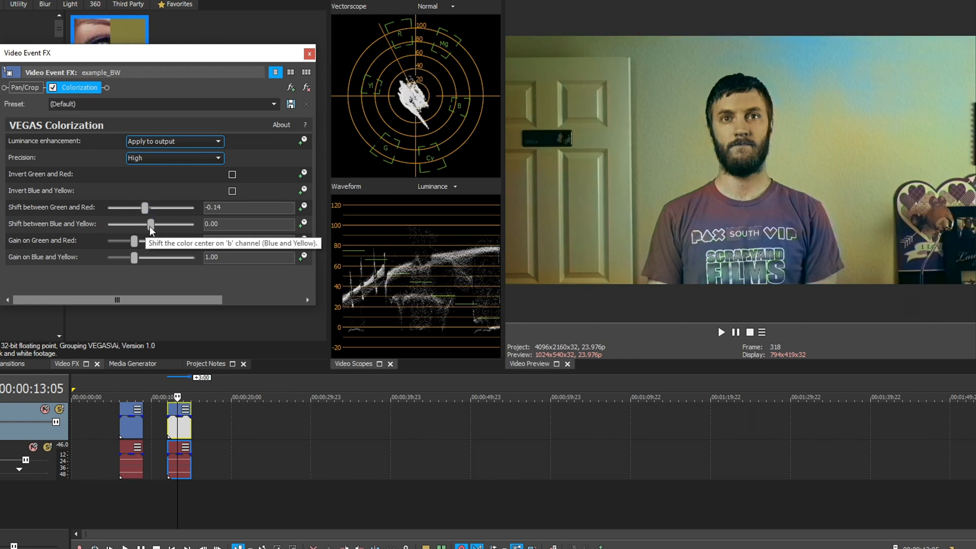
left_click_drag(150, 224, 153, 224)
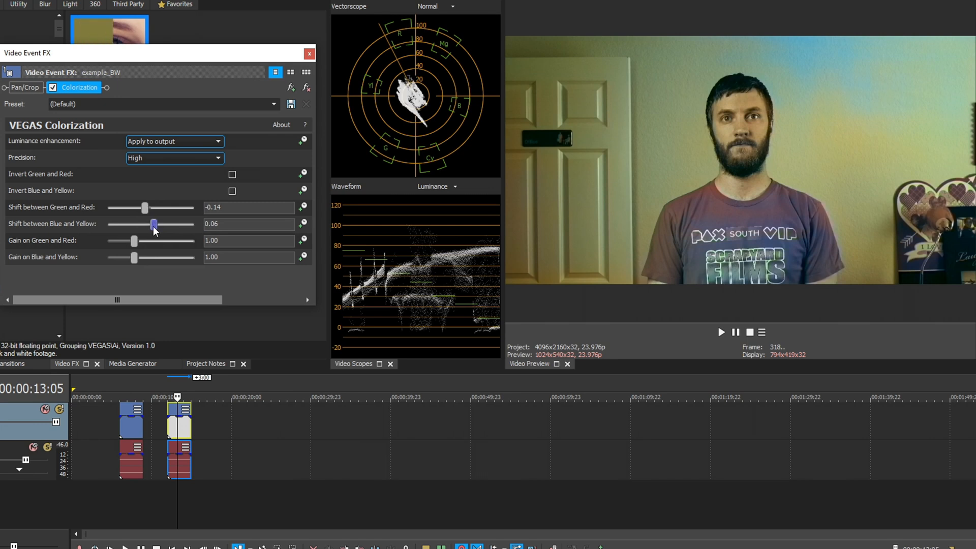
left_click_drag(154, 224, 144, 224)
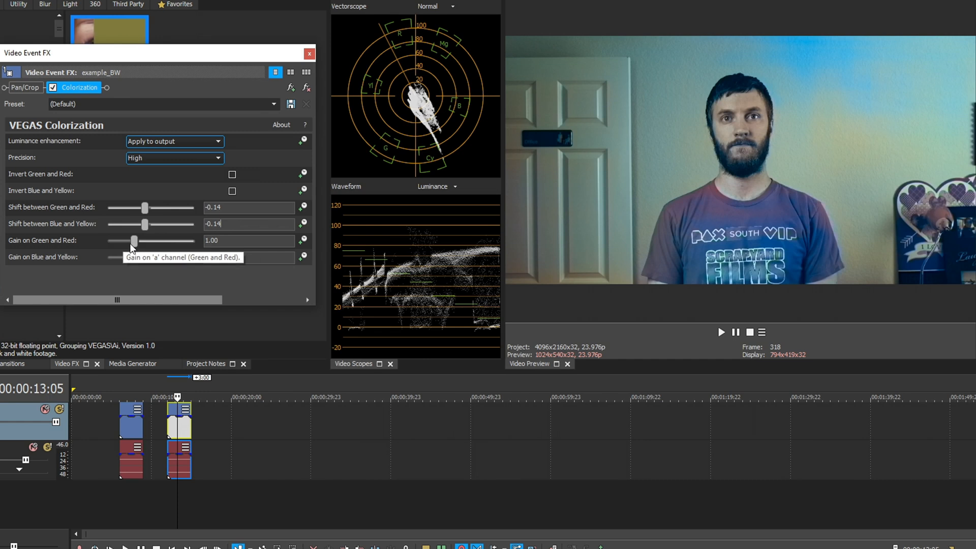
Step: Push the gains up to about 1.68 green–red and 1.78 blue–yellow to test a stronger look
left_click_drag(132, 241, 146, 241)
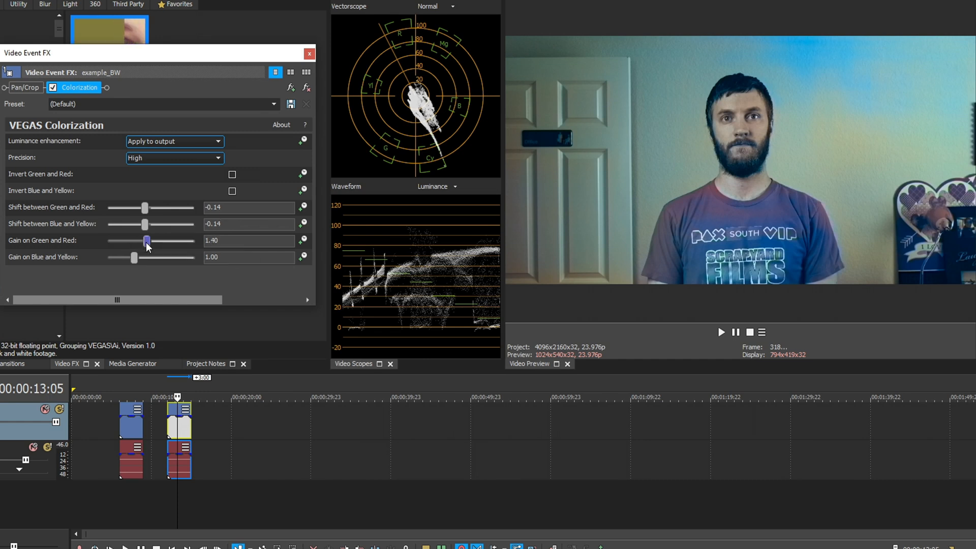
left_click_drag(147, 241, 150, 240)
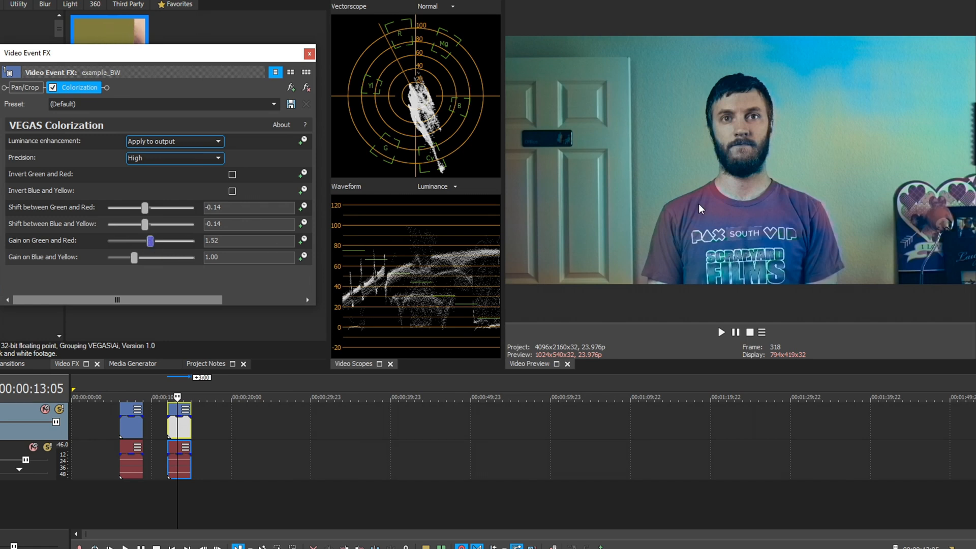
left_click_drag(149, 241, 155, 241)
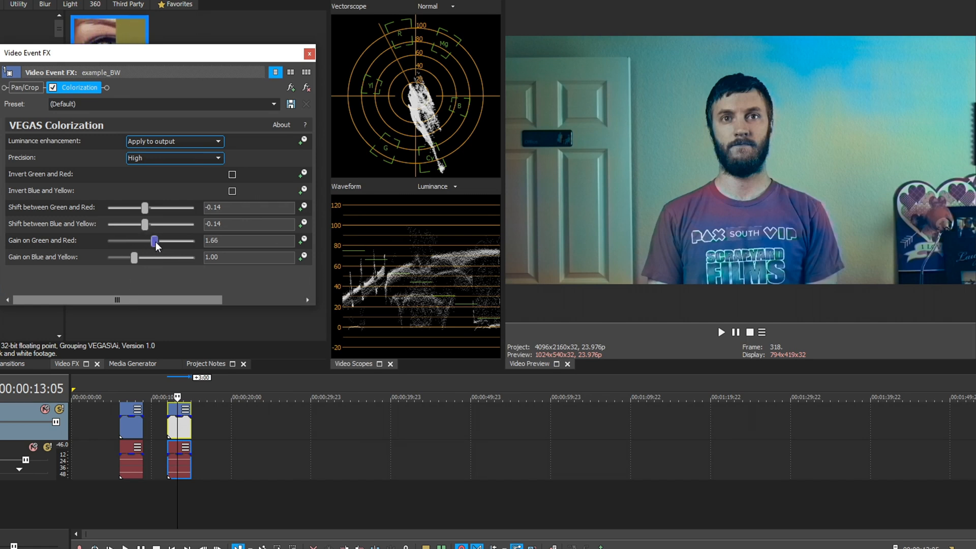
left_click_drag(155, 241, 155, 241)
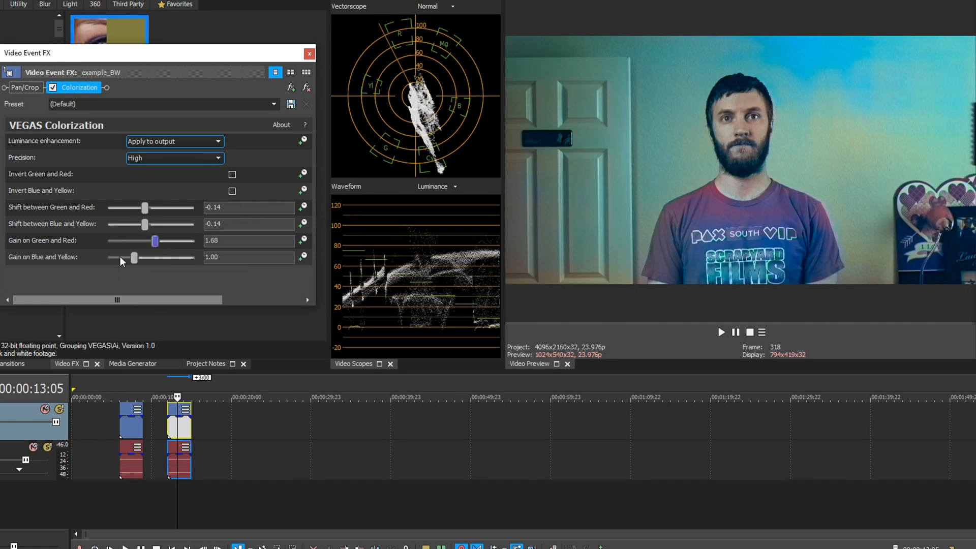
left_click_drag(133, 257, 165, 257)
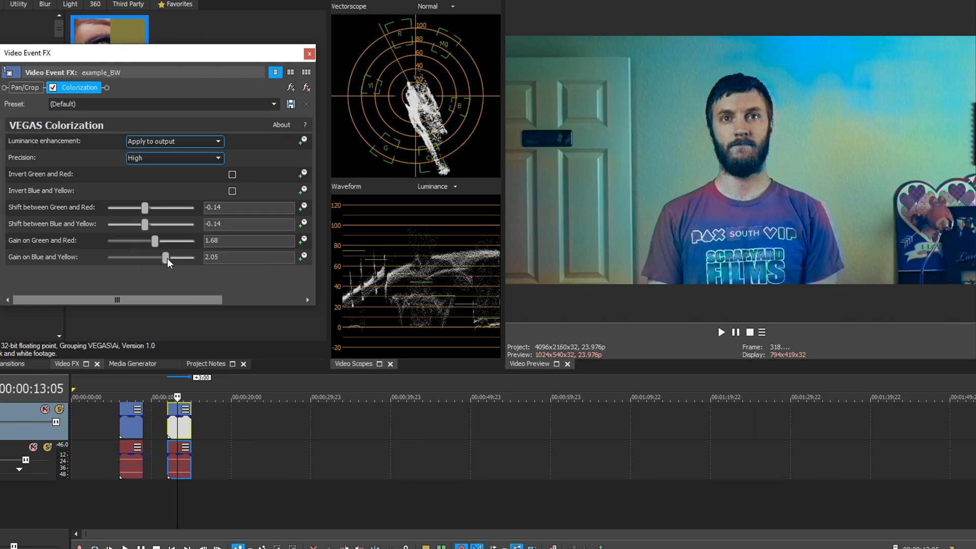
left_click_drag(164, 257, 156, 257)
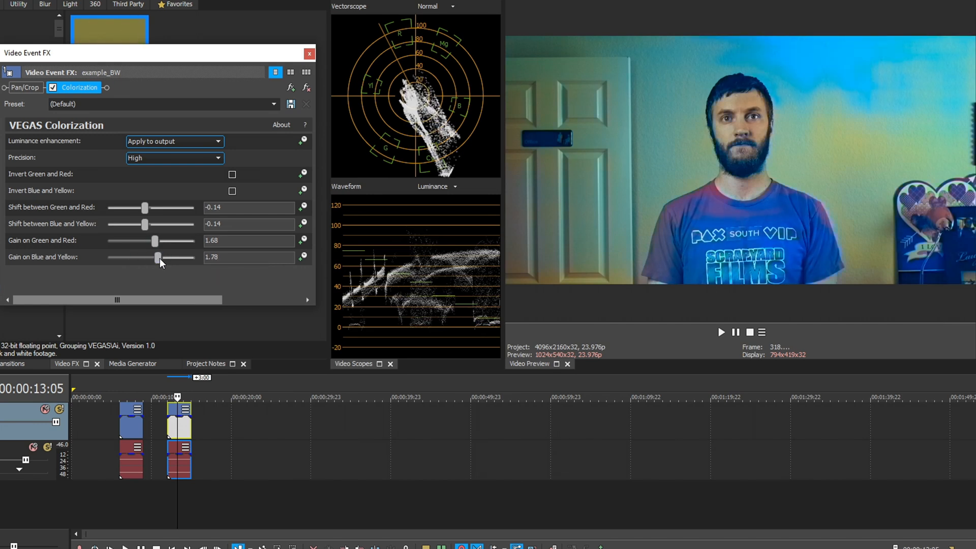
Step: Settle the gains at 1.54 green–red and 0.75 blue–yellow
left_click_drag(155, 241, 143, 241)
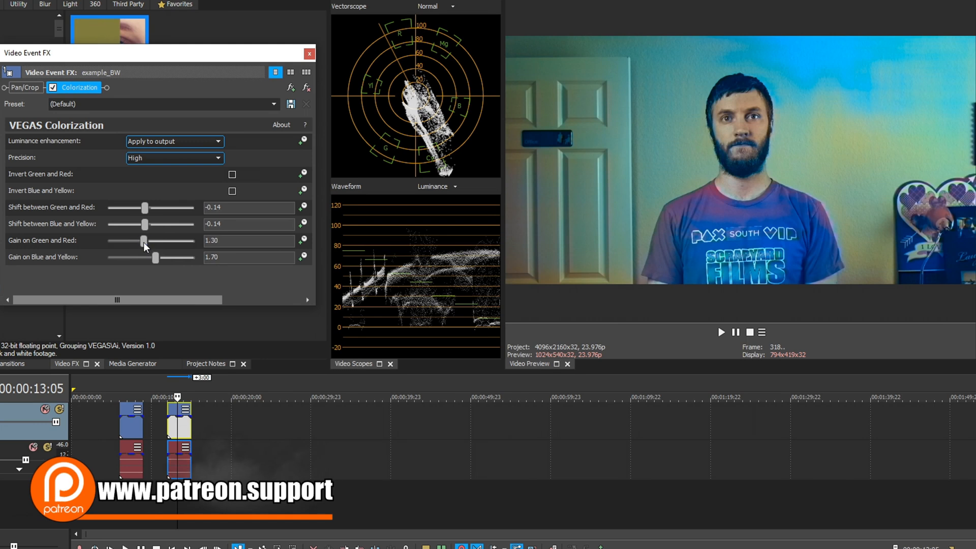
left_click_drag(144, 241, 121, 241)
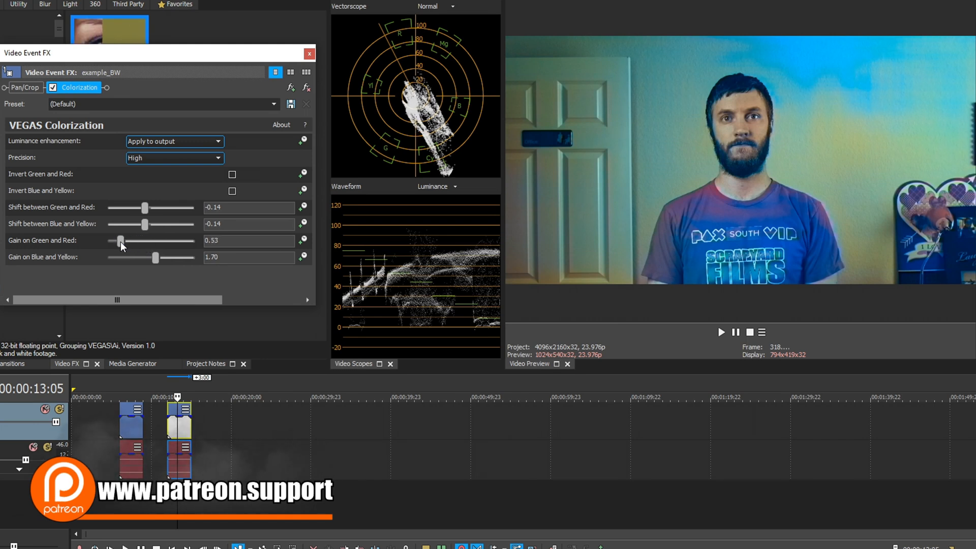
left_click_drag(121, 241, 147, 241)
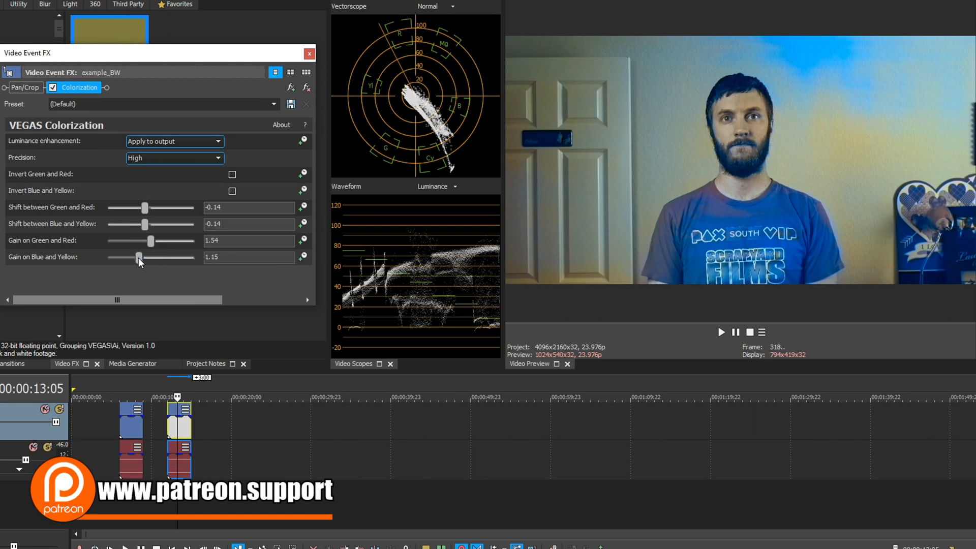
left_click_drag(138, 258, 123, 257)
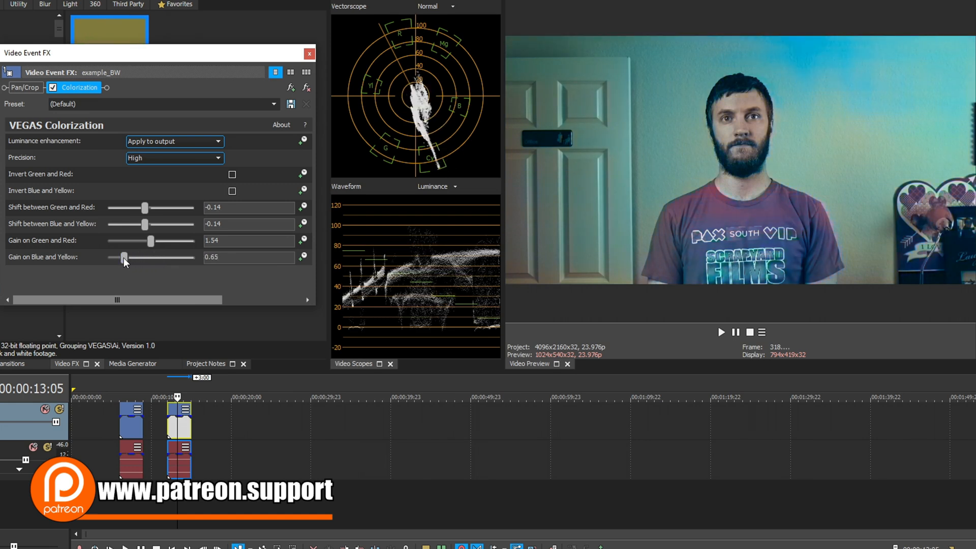
left_click_drag(123, 258, 127, 257)
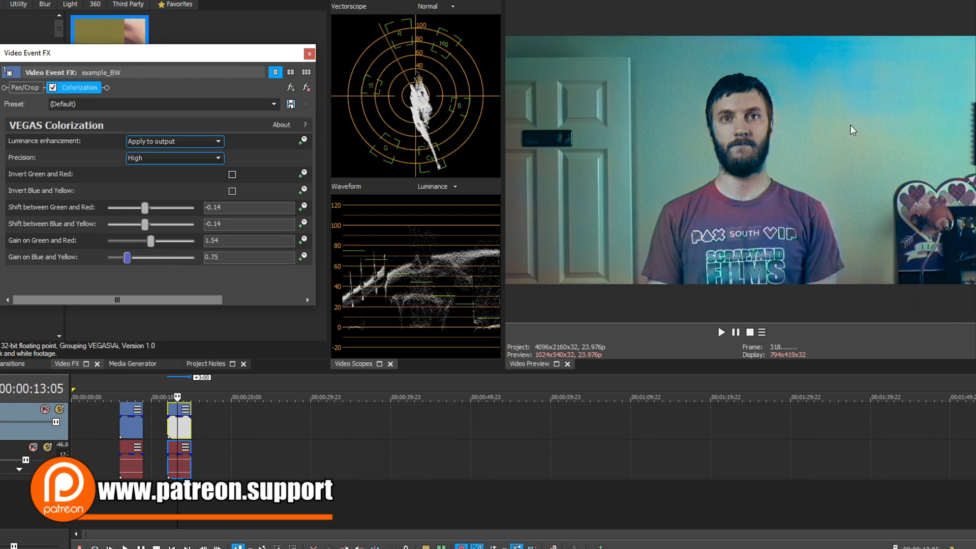
Step: Raise gains to 1.78 green–red and 1.32 blue–yellow, toggling Colorization off and on to compare
left_click(131, 429)
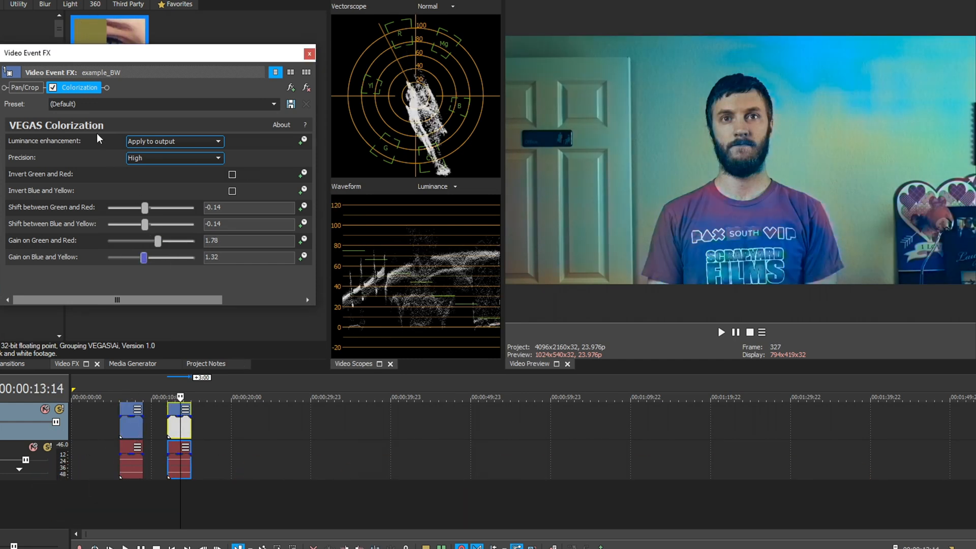
left_click(52, 87)
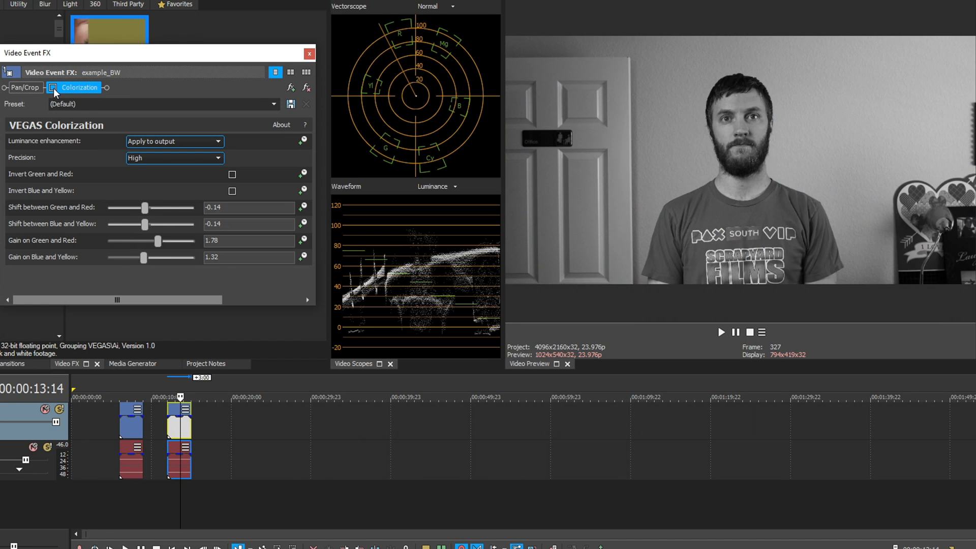
left_click(51, 87)
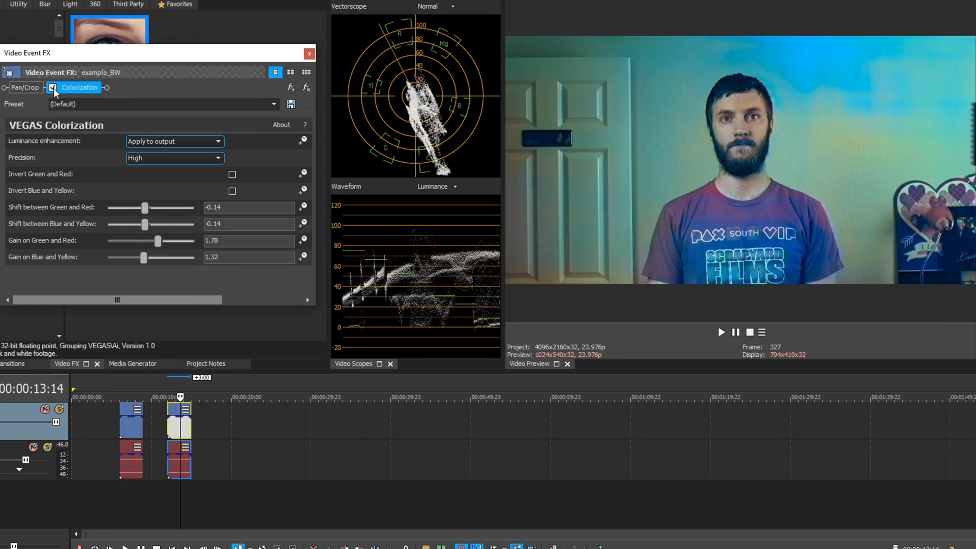
left_click(52, 88)
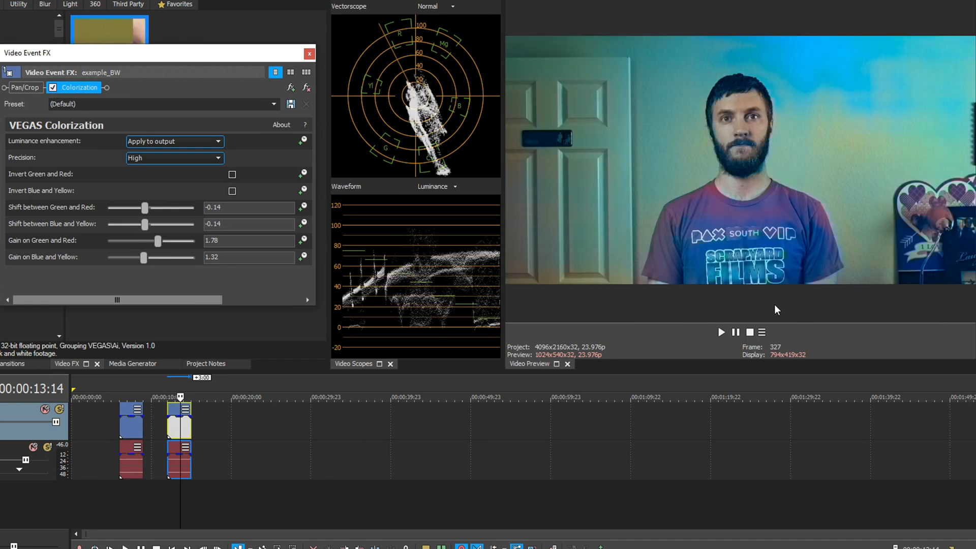